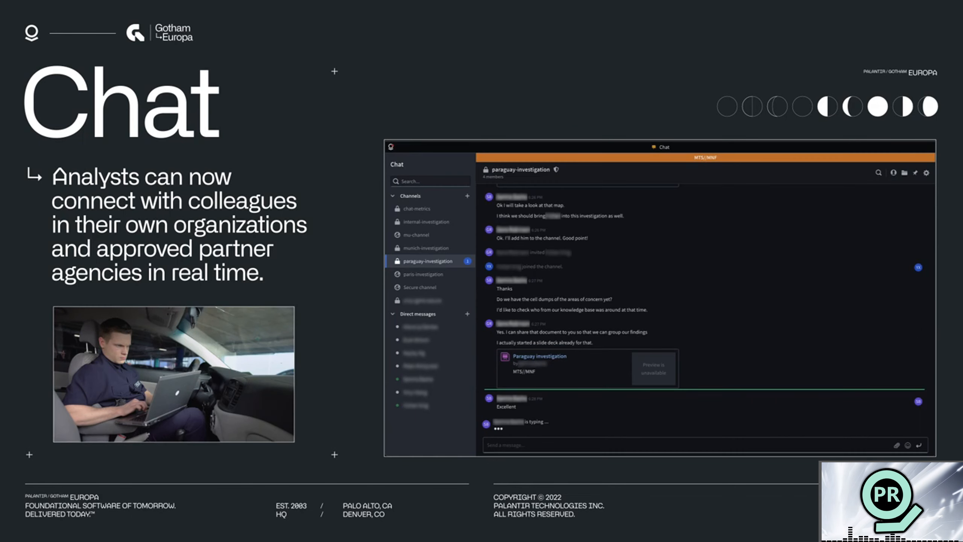
key(Right)
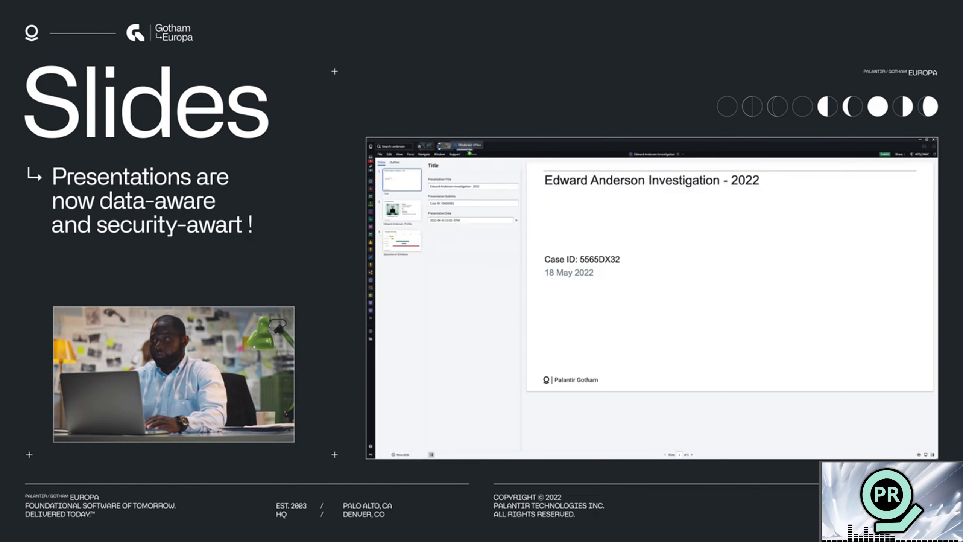
click(401, 240)
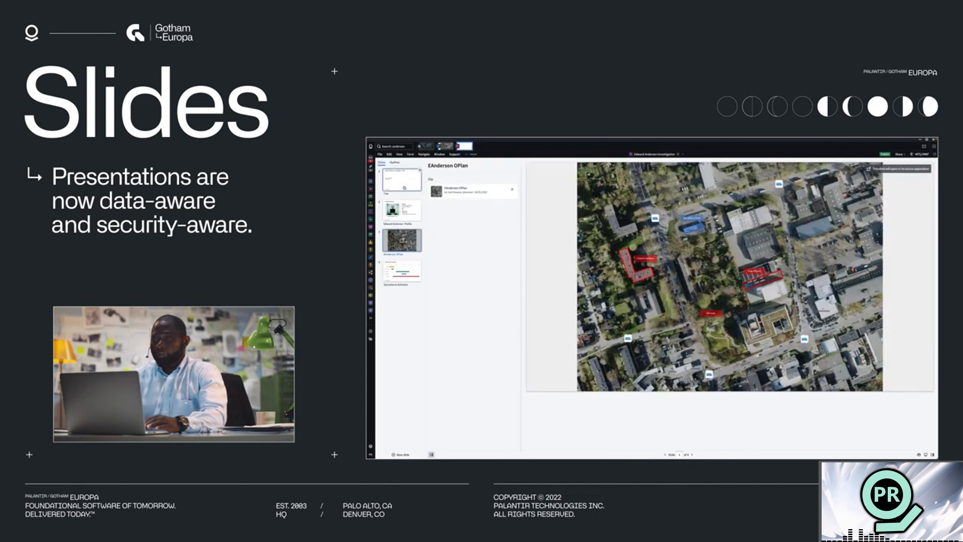
click(400, 179)
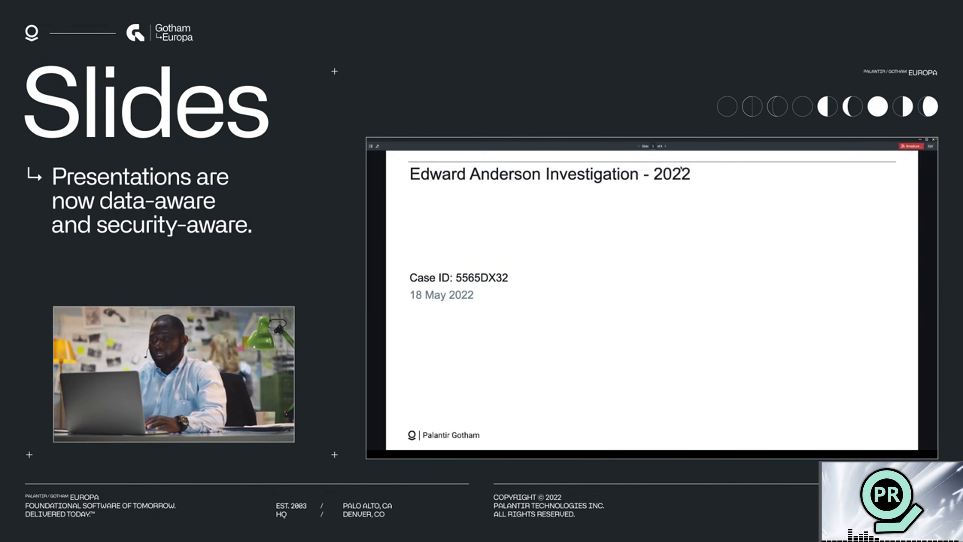
click(664, 146)
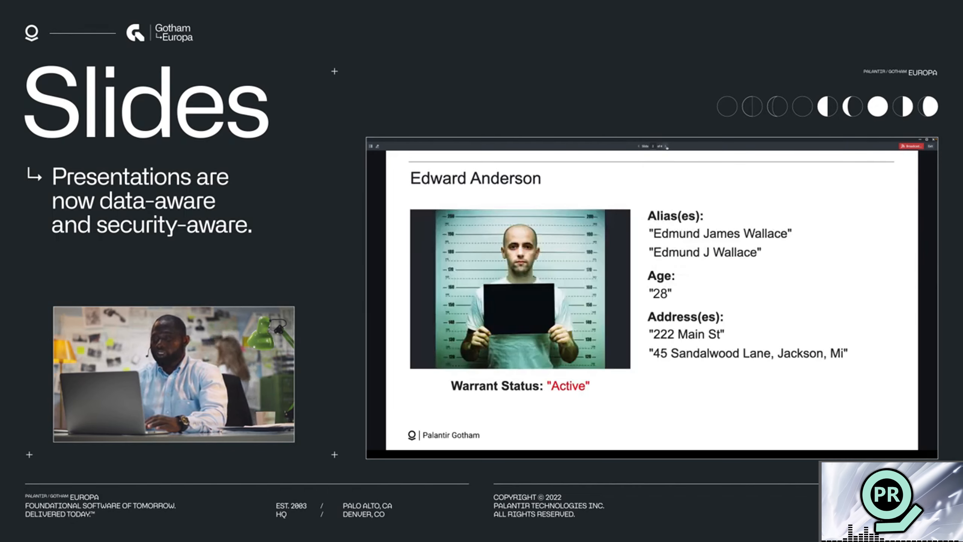